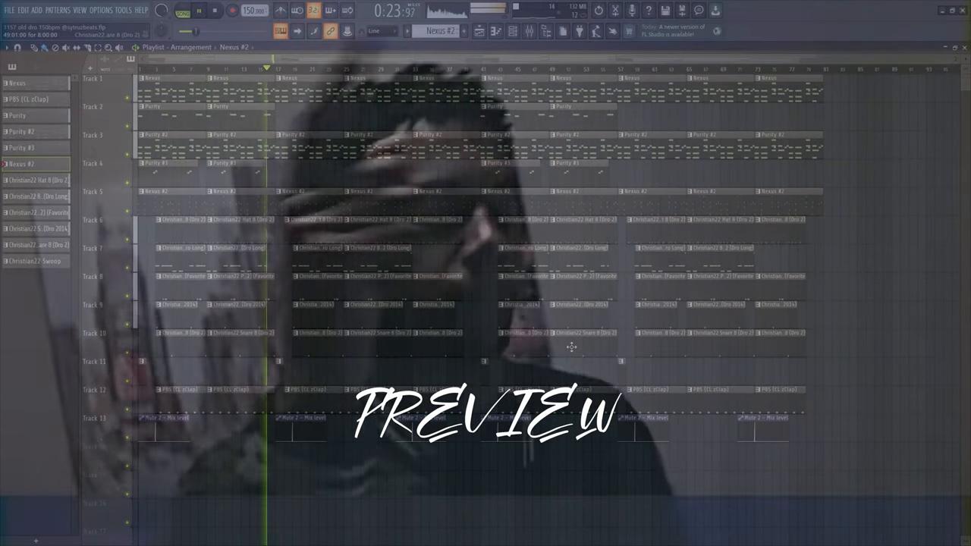
# Preview the full arrangement and show the Nexus melody's D minor chords in the piano roll
pyautogui.click(214, 11)
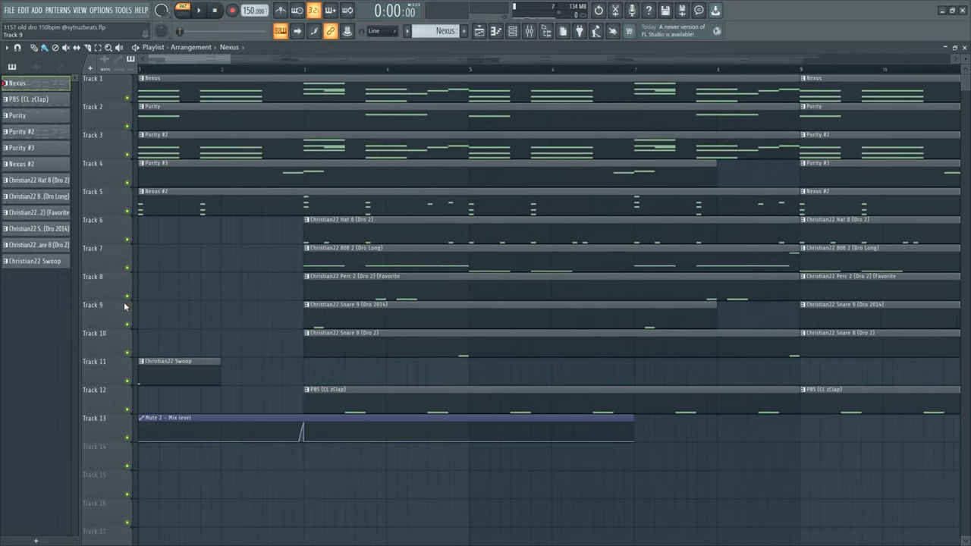
pyautogui.scroll(-3)
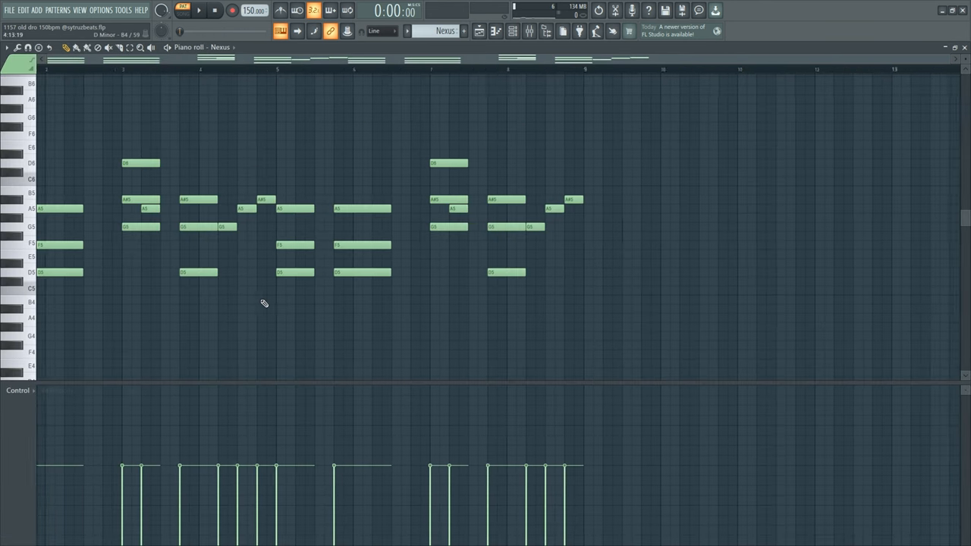
# Zoom into the opening Nexus chords, then show the Purity pattern's A5 and A♯5 notes
pyautogui.click(199, 10)
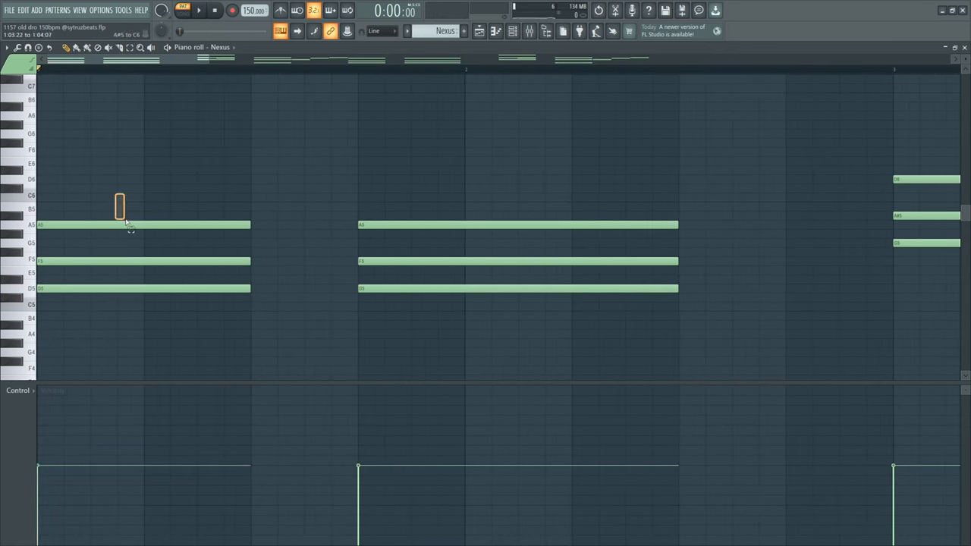
pyautogui.moveTo(119, 206); pyautogui.dragTo(94, 277)
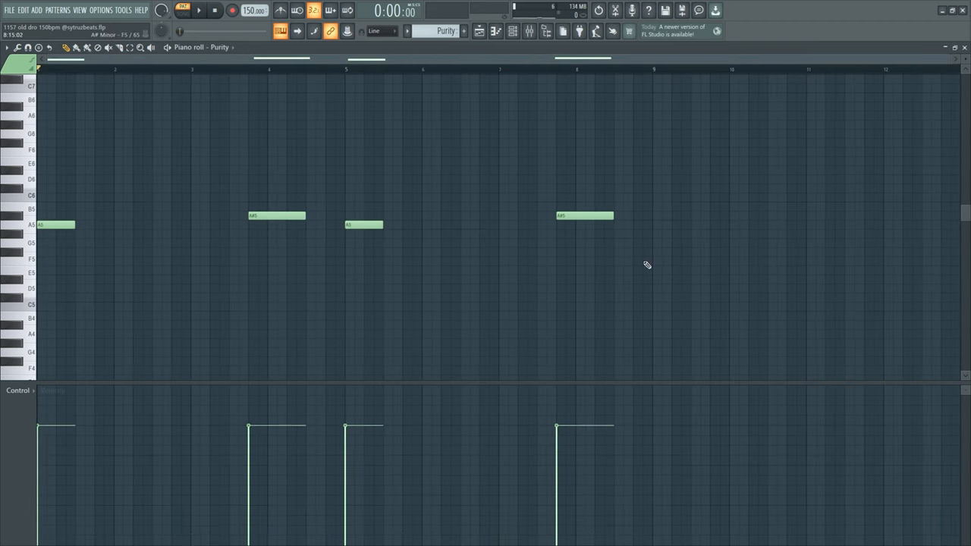
# Play and stop the Purity melody, then switch the piano roll back to Nexus
pyautogui.click(199, 10)
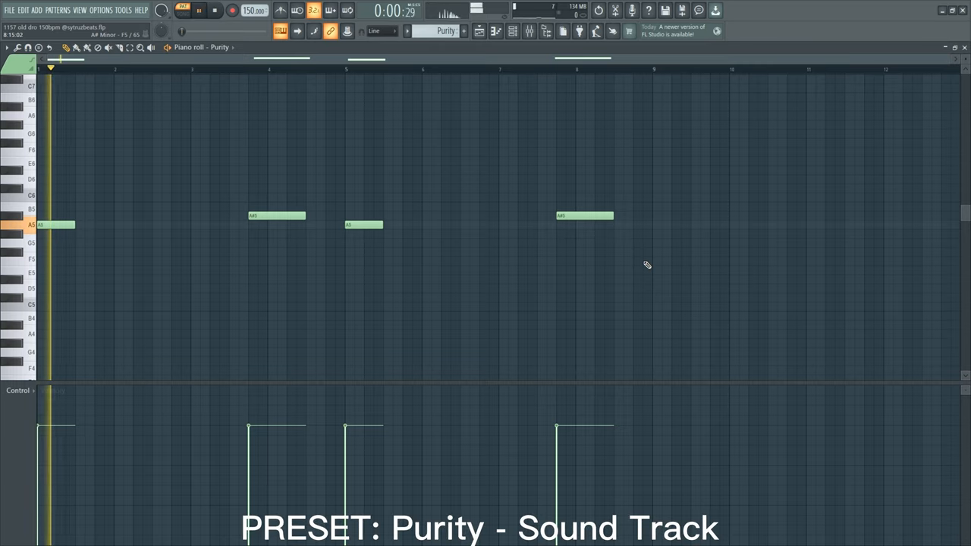
pyautogui.click(199, 10)
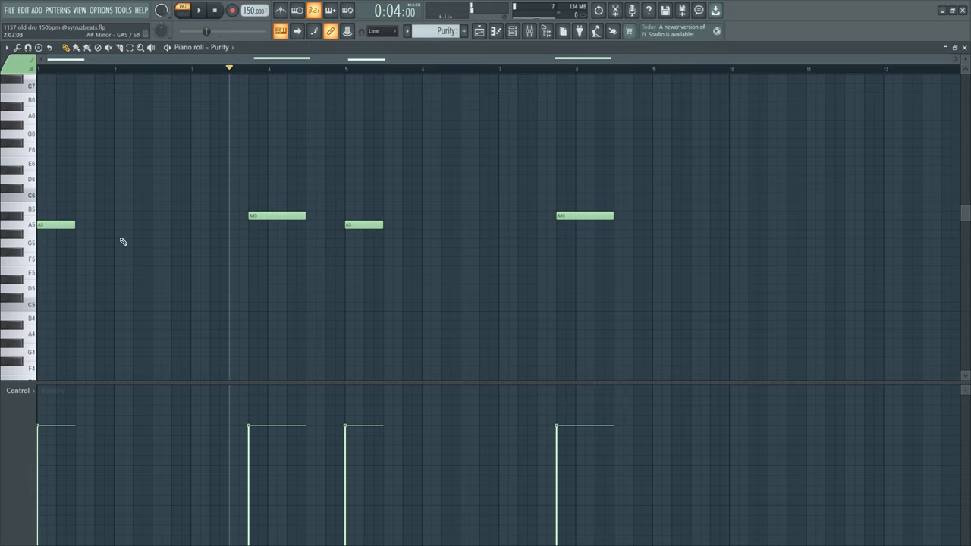
pyautogui.click(133, 215)
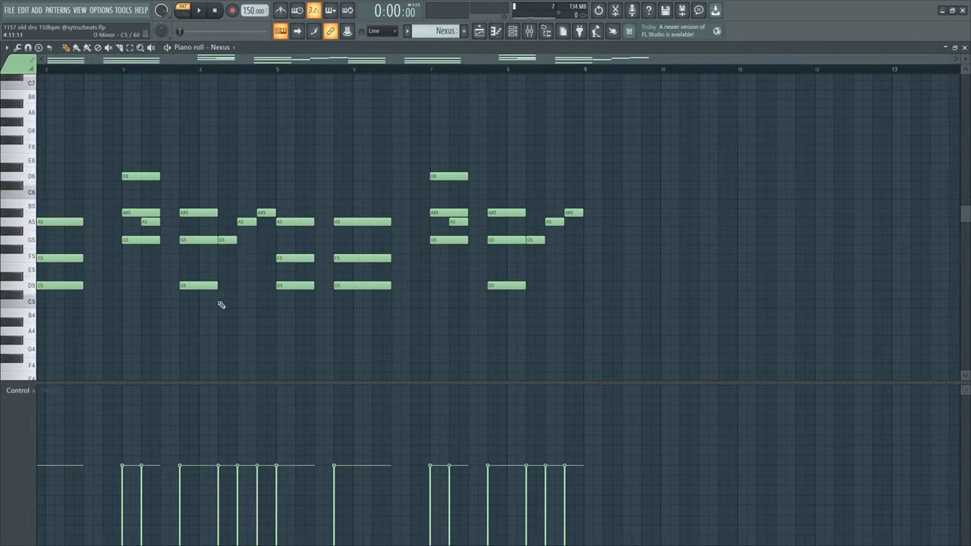
# Play the Purity #3 variation, then show the Nexus #2 short chord stabs
pyautogui.click(478, 31)
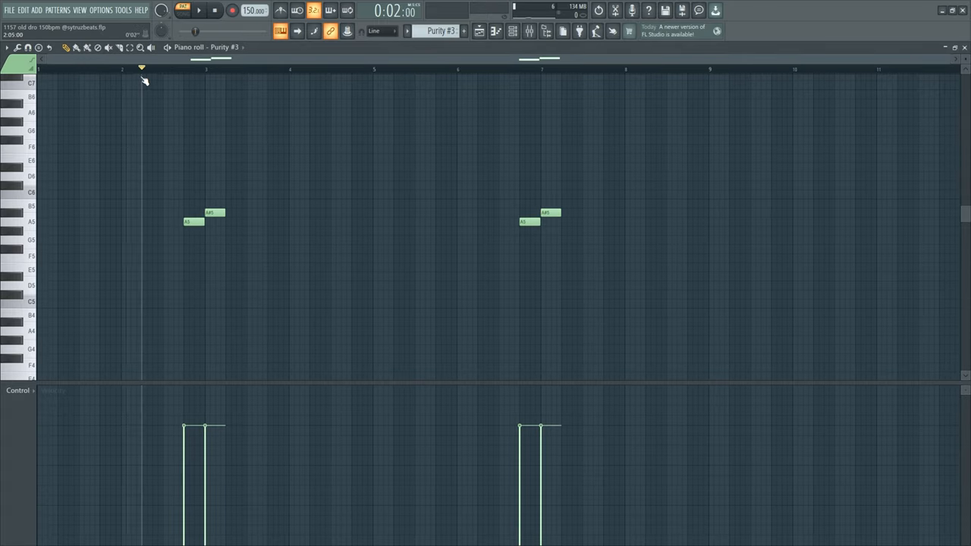
pyautogui.click(199, 10)
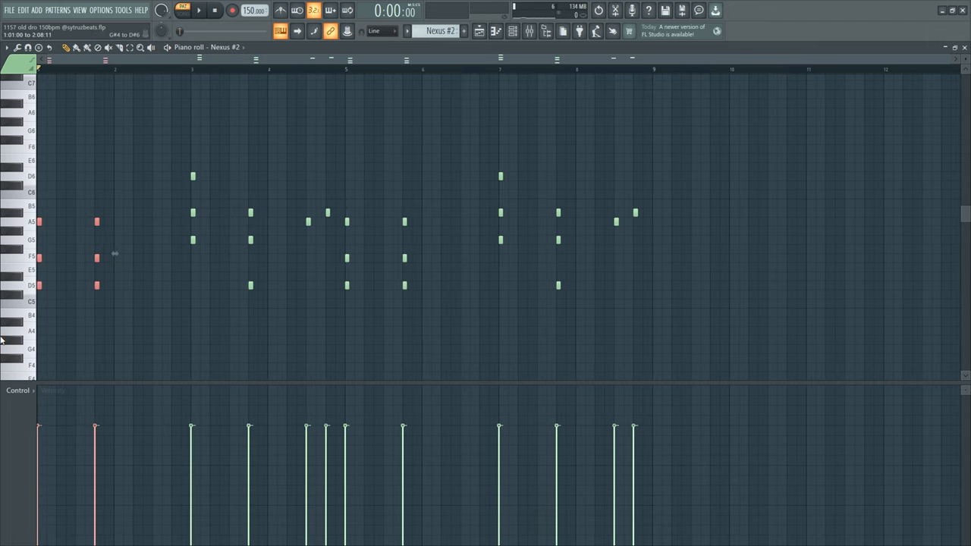
pyautogui.click(611, 267)
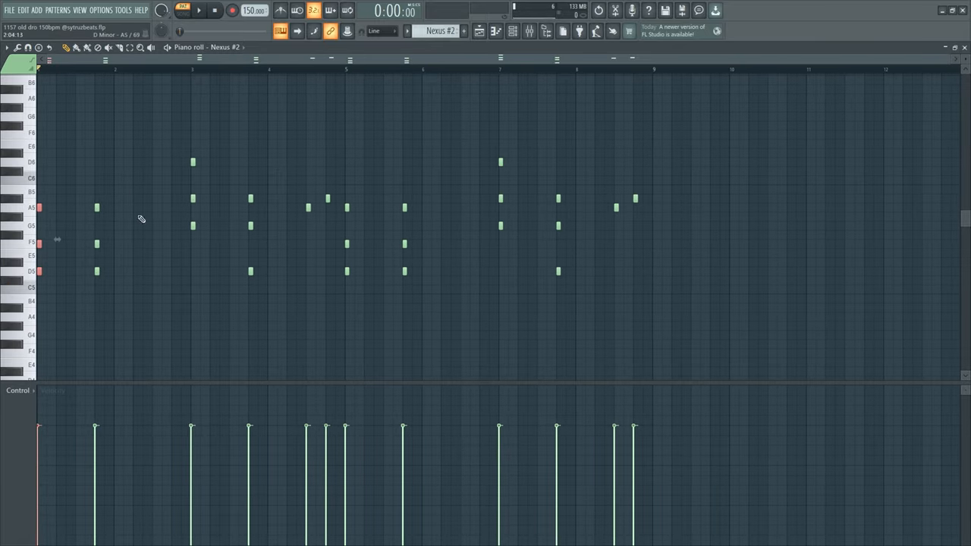
pyautogui.click(198, 10)
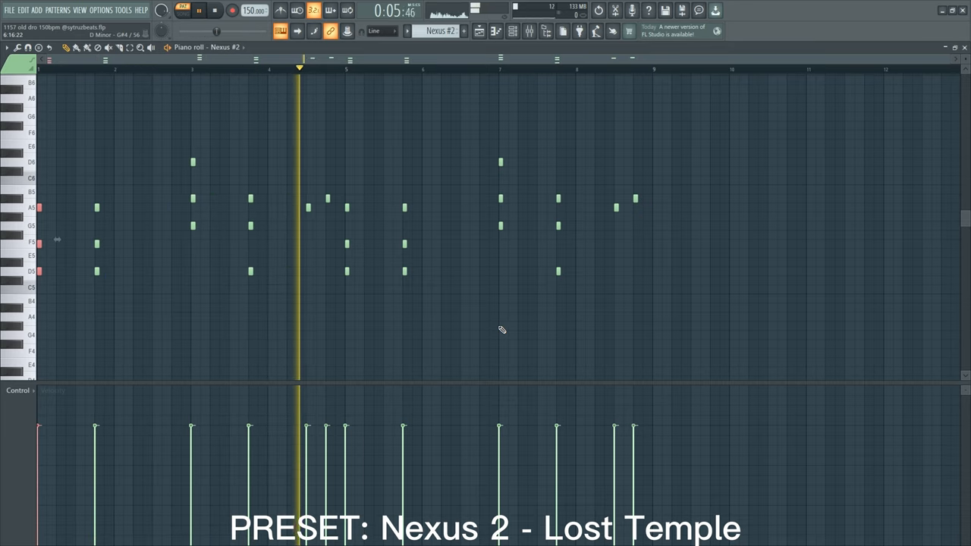
pyautogui.click(214, 10)
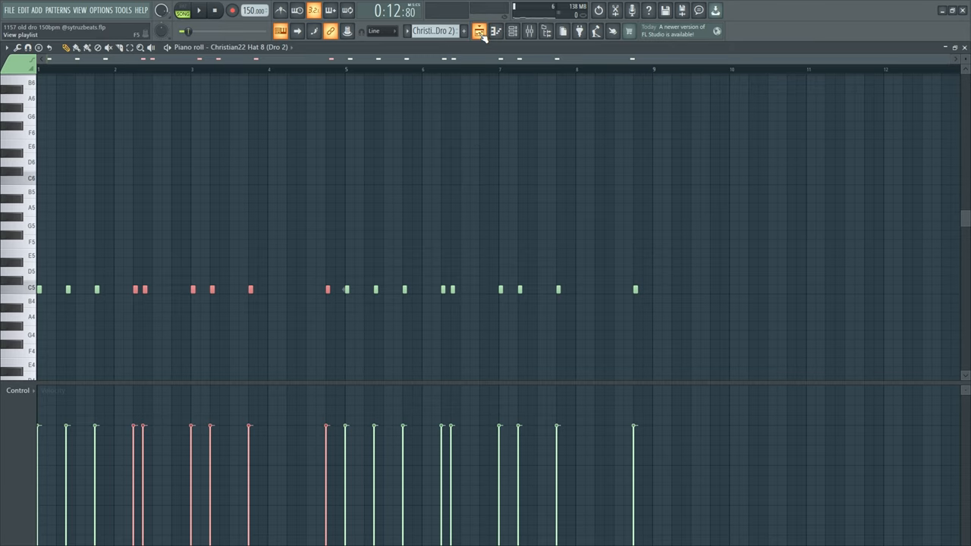
# Open the mixer showing the Nexus, Purity and Dro 2 drum inserts
pyautogui.moveTo(156, 203); pyautogui.dragTo(702, 376)
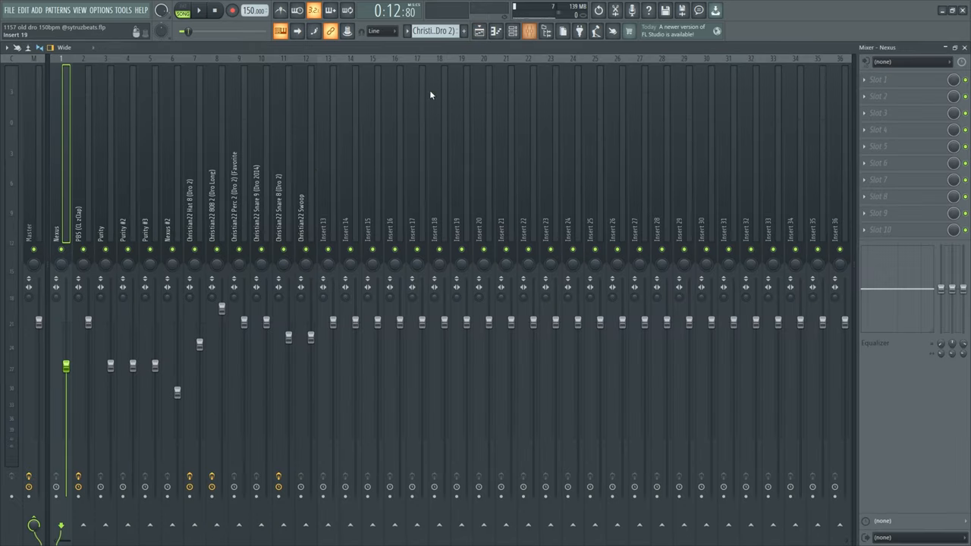
# Browse the PBS, Nexus and Master insert effects, closing slot 9's plugin menu unchanged
pyautogui.click(82, 213)
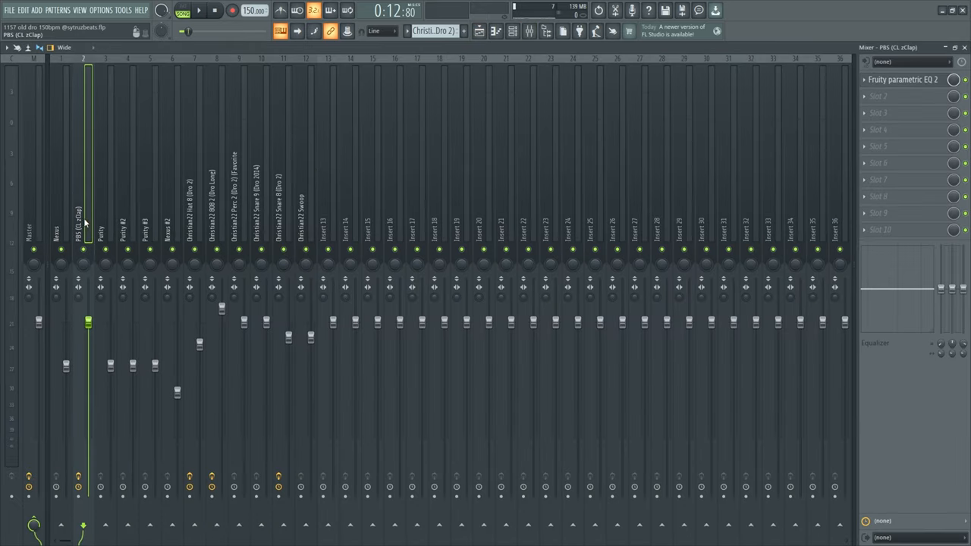
pyautogui.click(55, 227)
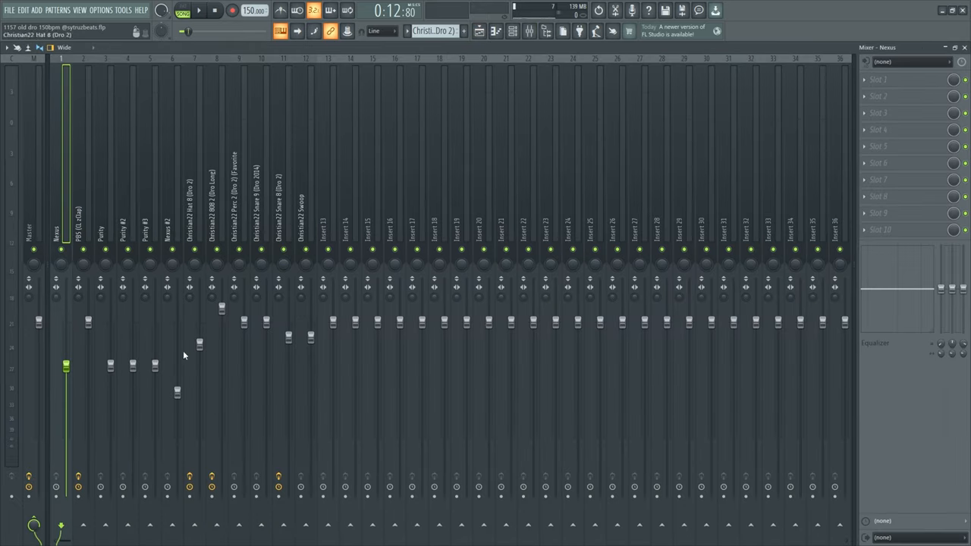
pyautogui.click(128, 228)
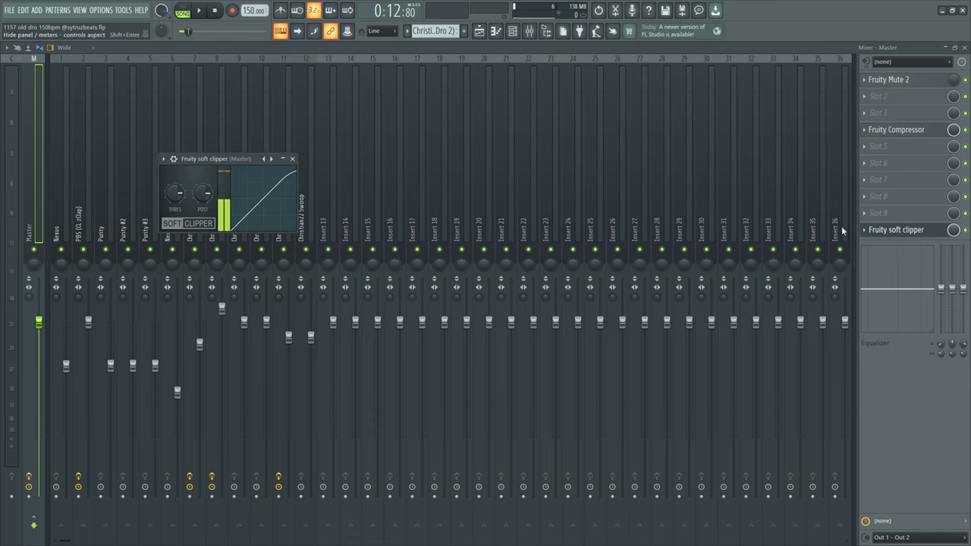
pyautogui.click(878, 213)
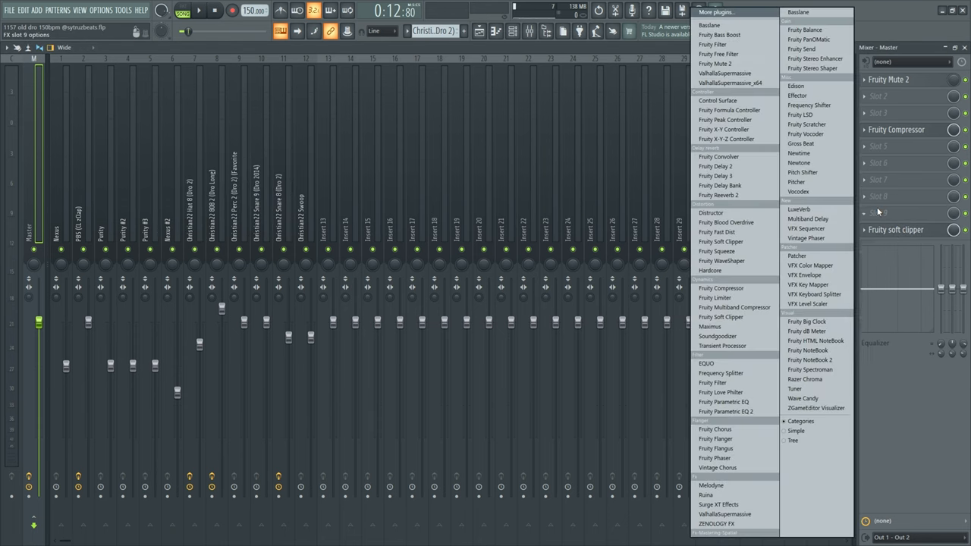
pyautogui.click(720, 317)
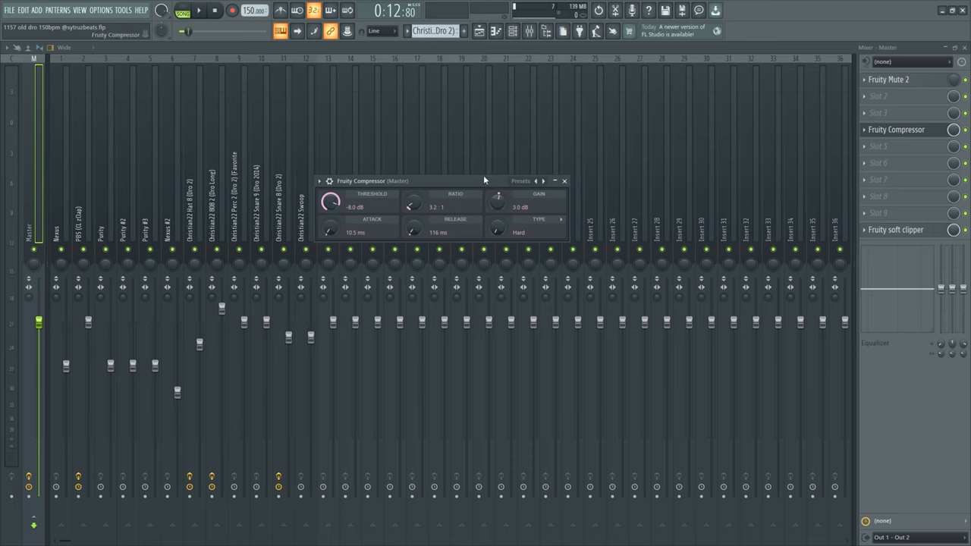
pyautogui.moveTo(516, 219)
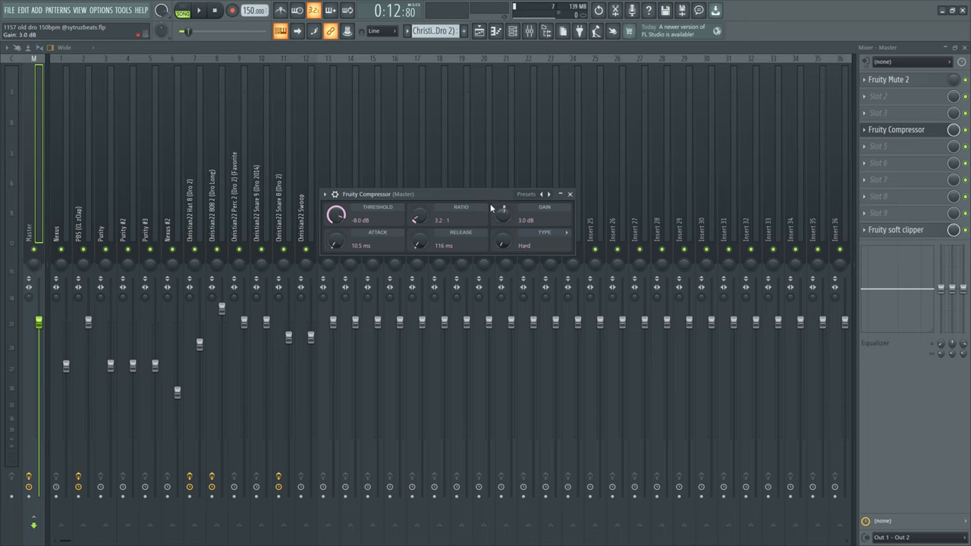
# Open the Master's Fruity Compressor showing -8 dB threshold, 3.2:1 ratio and 3 dB gain
pyautogui.click(570, 194)
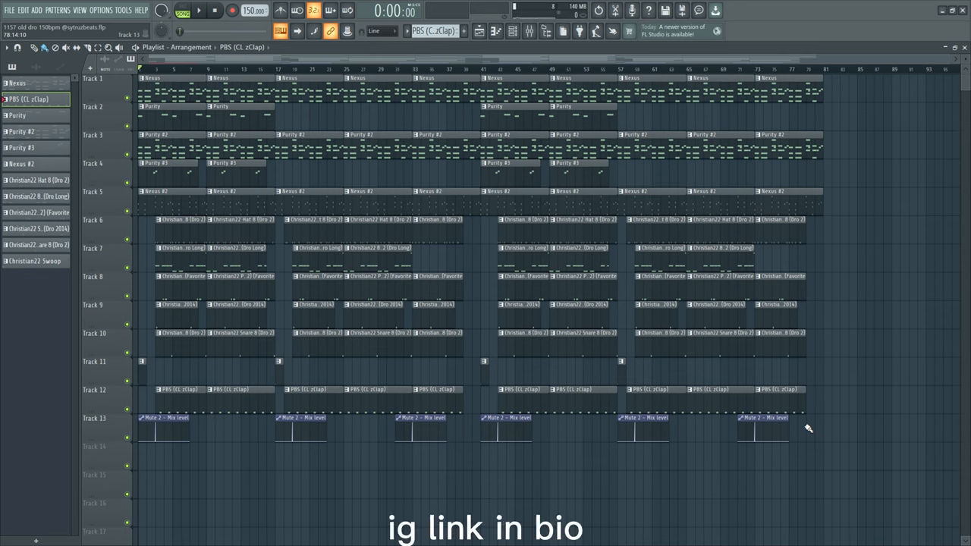
pyautogui.moveTo(370, 315)
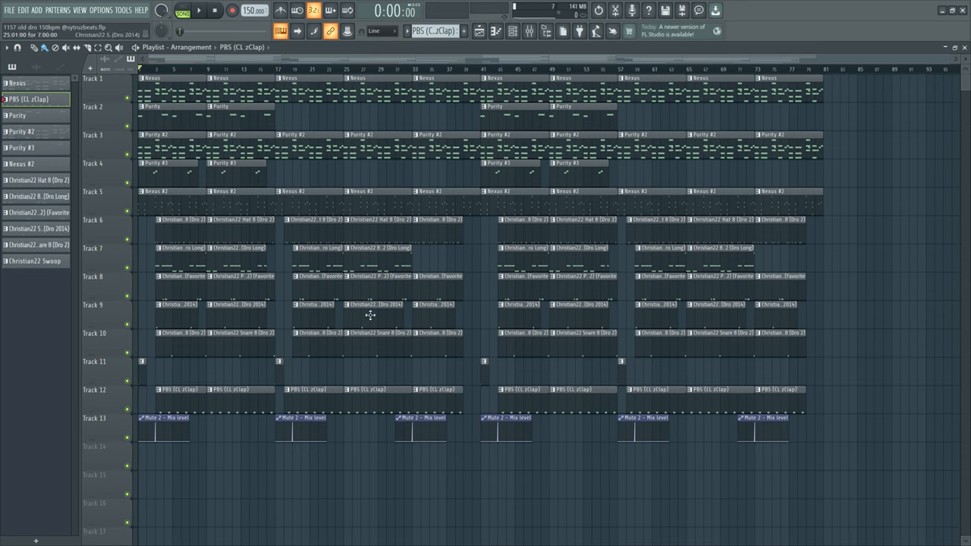